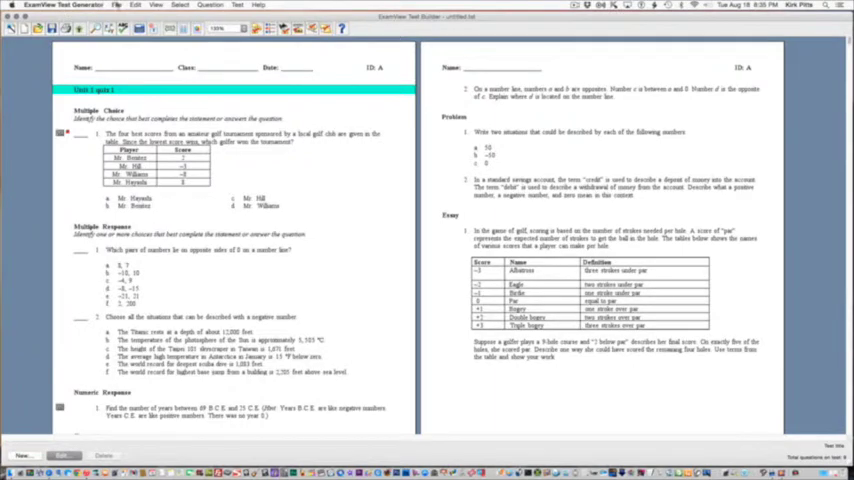
# Export the quiz as a Blackboard 7.1–9.0 package named unit1quiz1.zip.
pyautogui.click(118, 5)
pyautogui.write('unit1quiz1.zip')
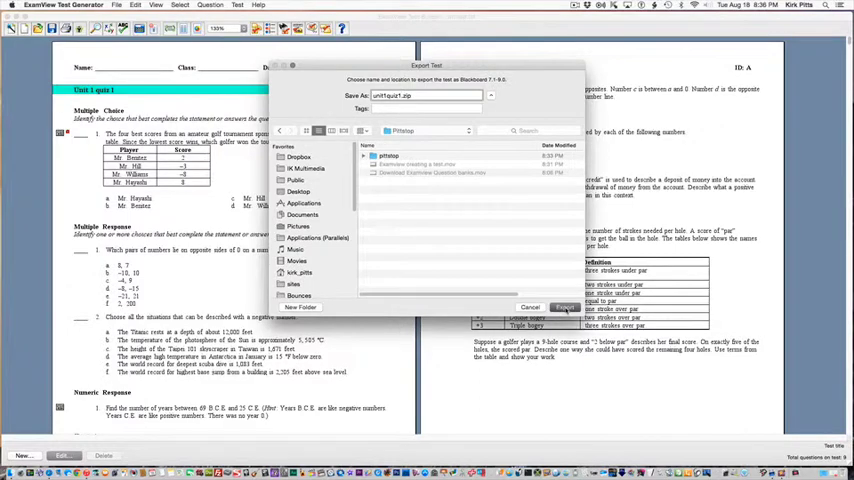
# Save the package, name the test Unit1Quiz1, and set feedback to ExamView rationale.
pyautogui.click(565, 307)
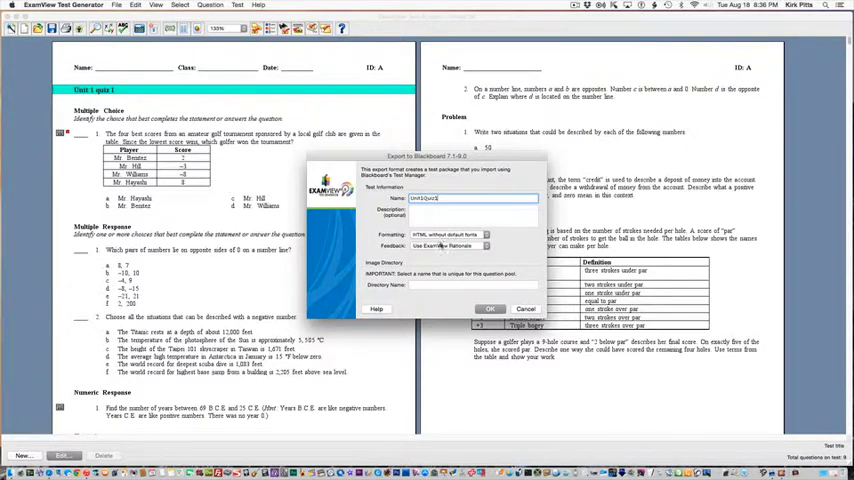
pyautogui.click(486, 234)
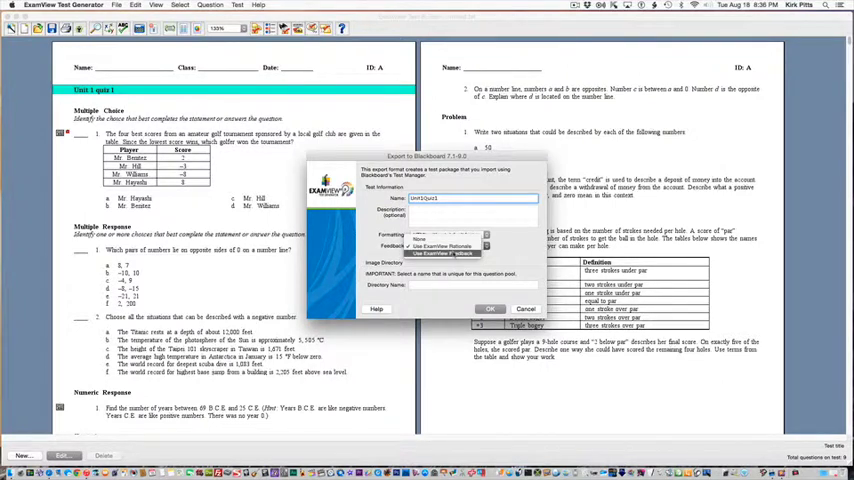
pyautogui.click(450, 234)
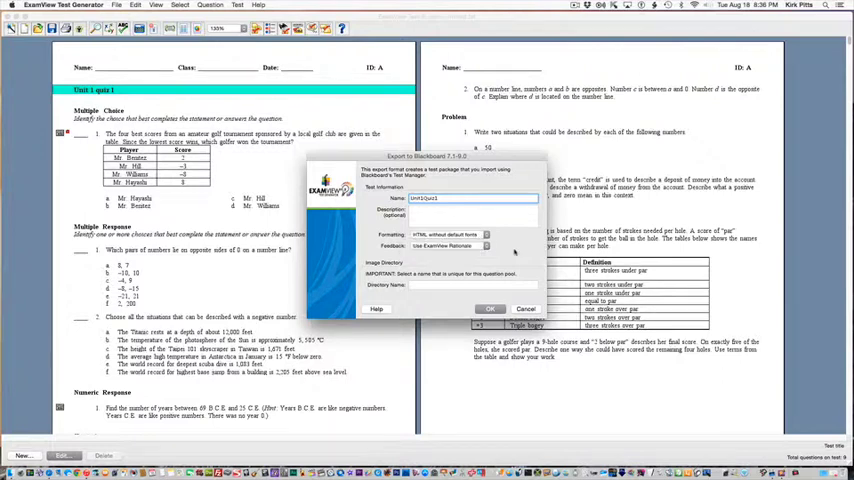